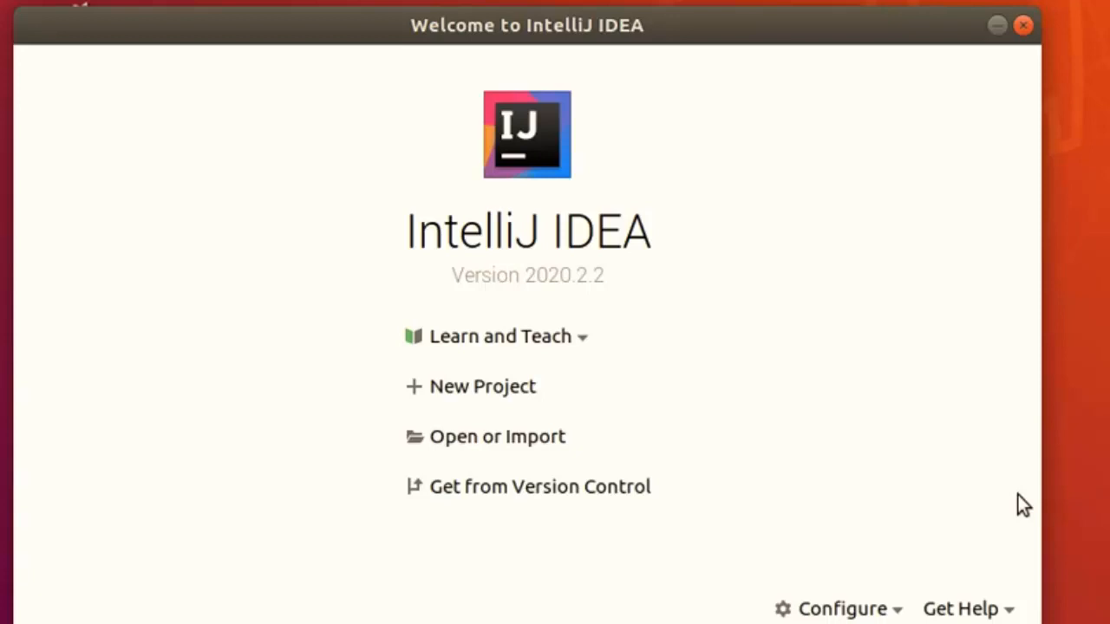
{"action": "mouse_move", "coordinate": [483, 386]}
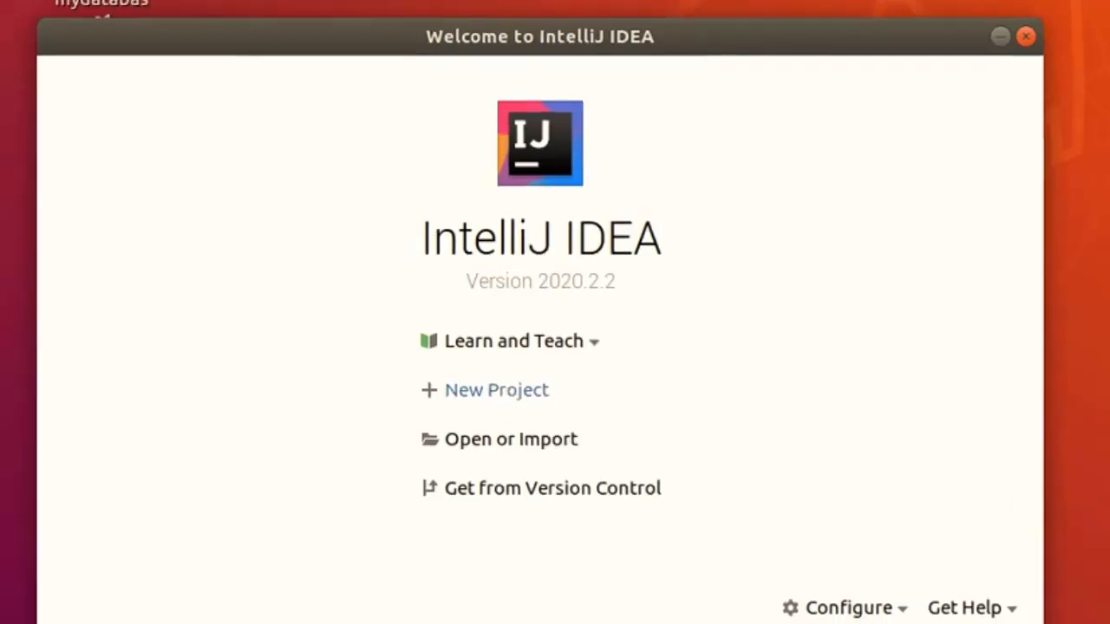
Create a new Kotlin project named Kotlin1 using Console Application and openjdk-15
{"action": "left_click", "coordinate": [496, 389]}
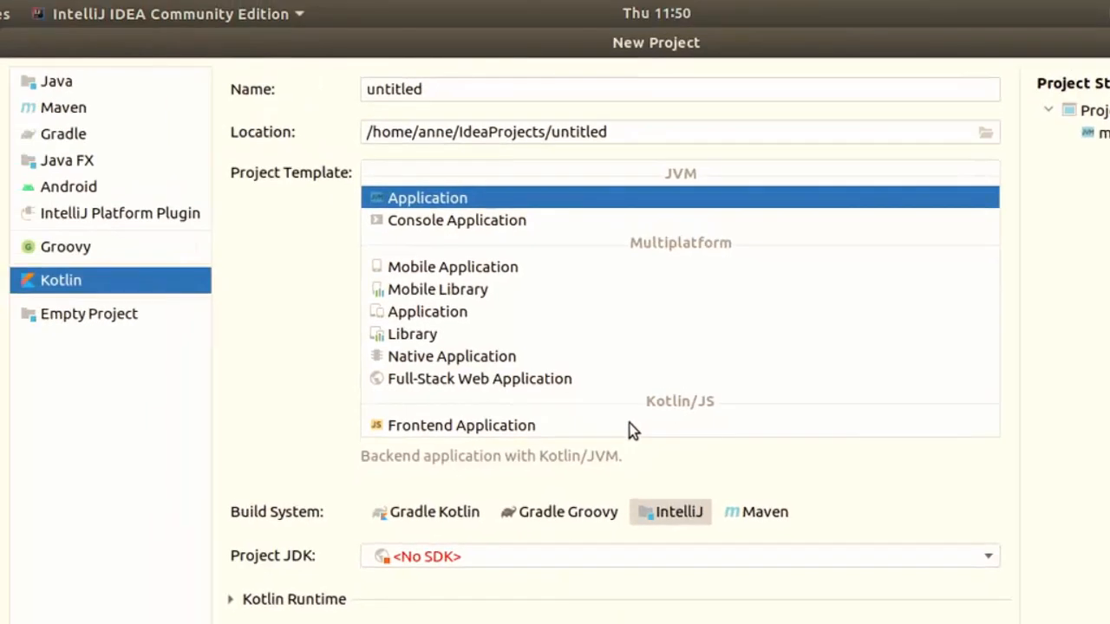
{"action": "triple_click", "coordinate": [395, 88]}
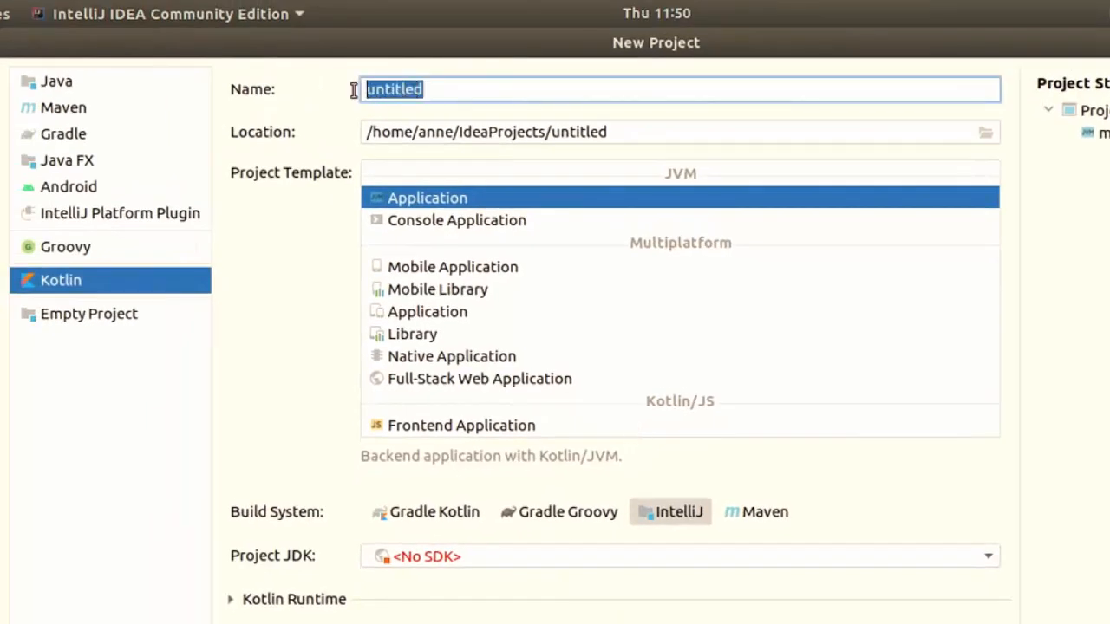
{"action": "type", "text": "Kot"}
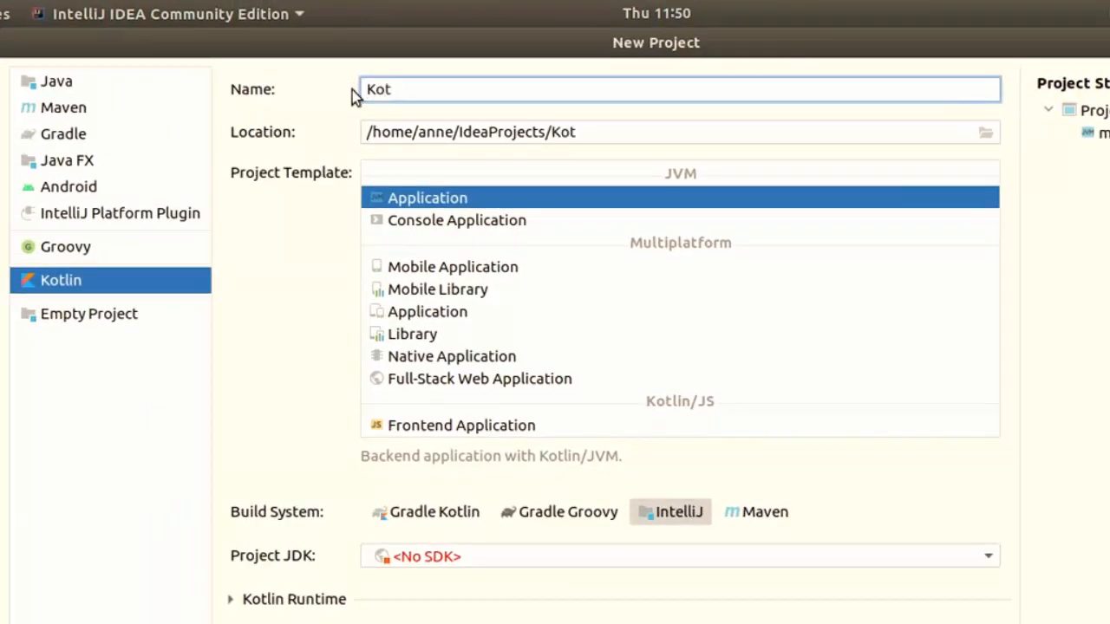
{"action": "type", "text": "lin1"}
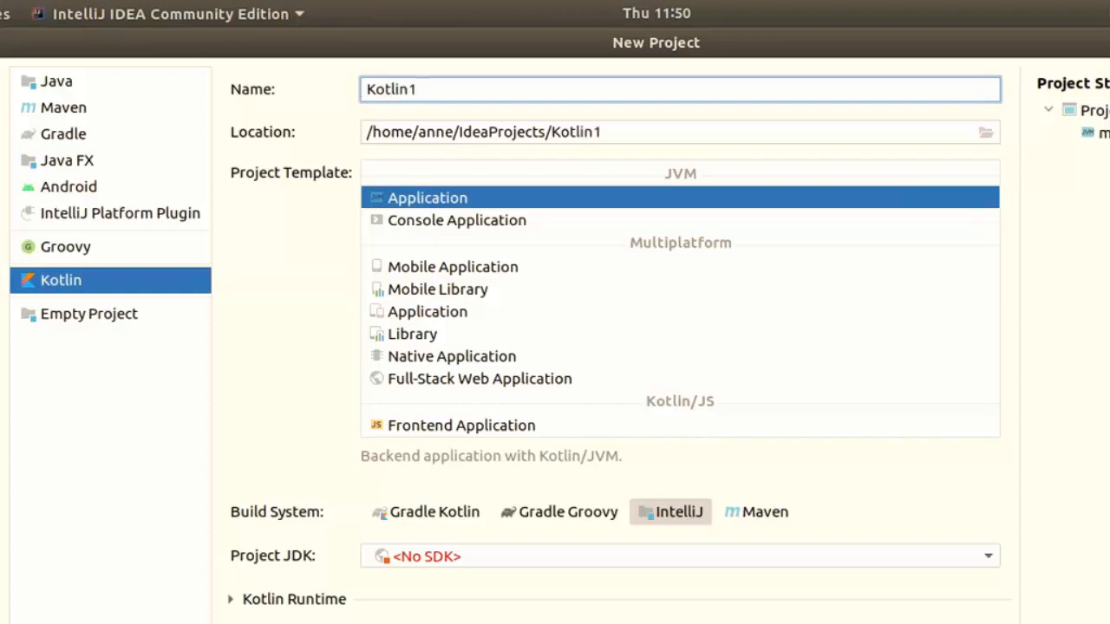
{"action": "left_click", "coordinate": [457, 220]}
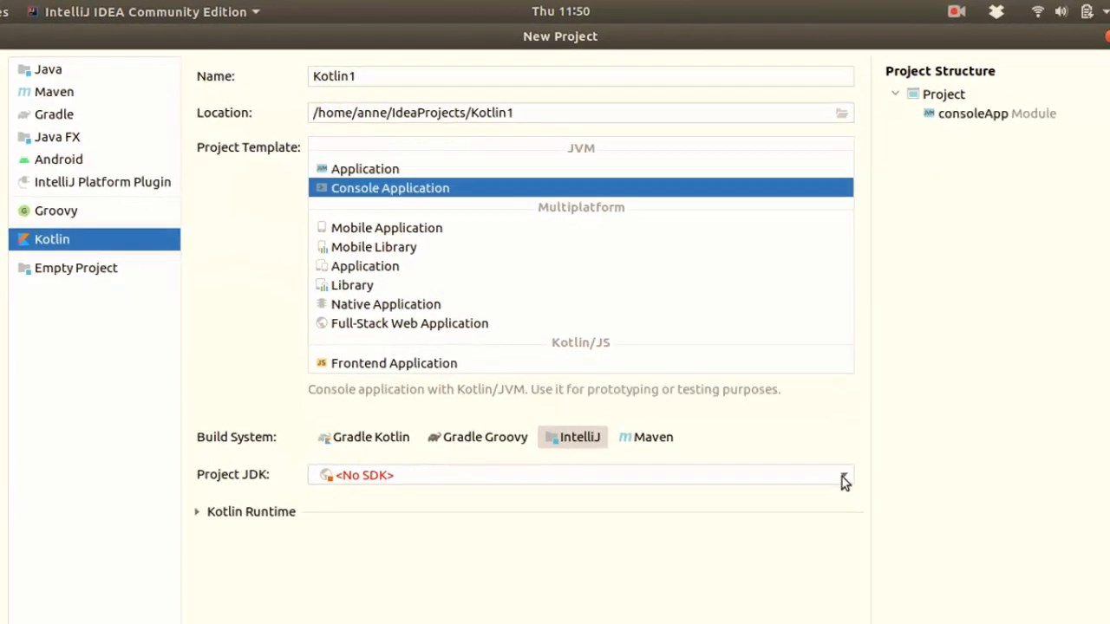
{"action": "left_click", "coordinate": [842, 474]}
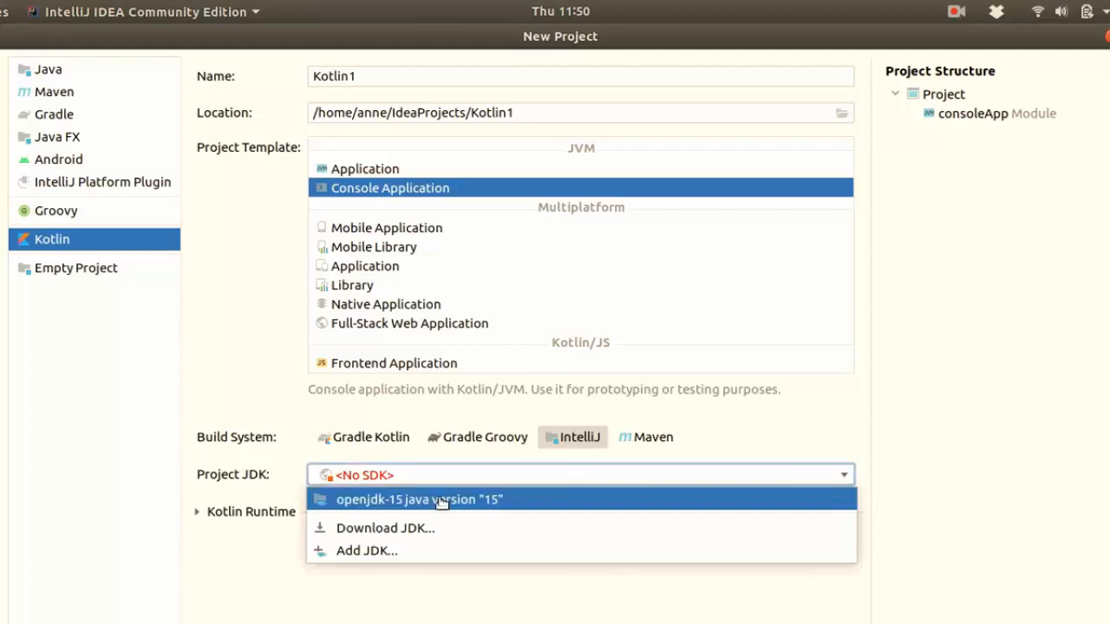
{"action": "mouse_move", "coordinate": [506, 499]}
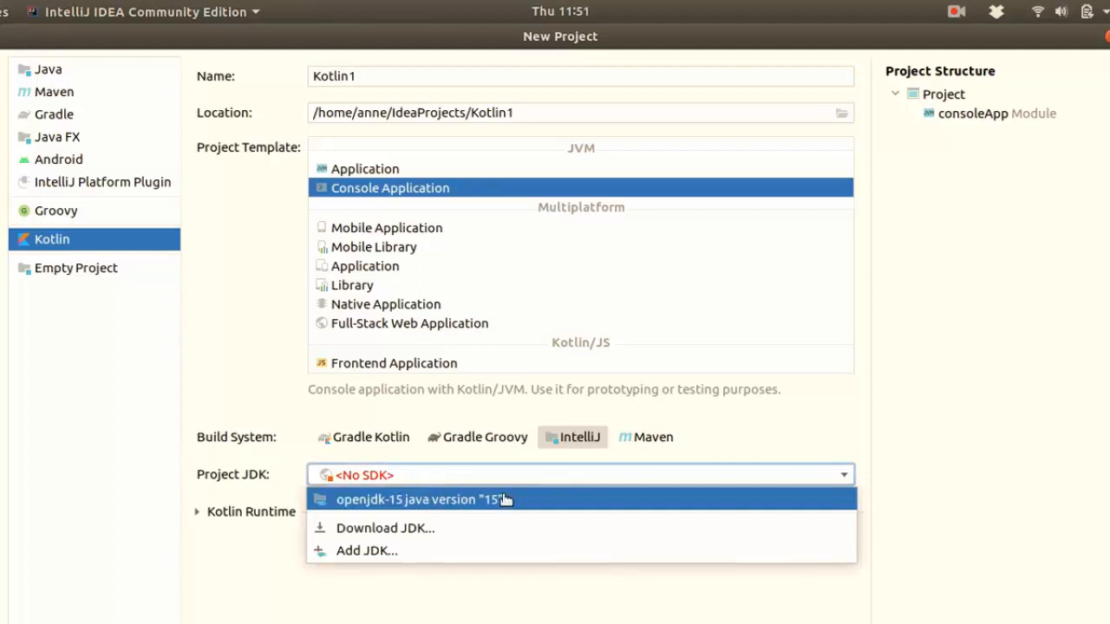
{"action": "left_click", "coordinate": [422, 500]}
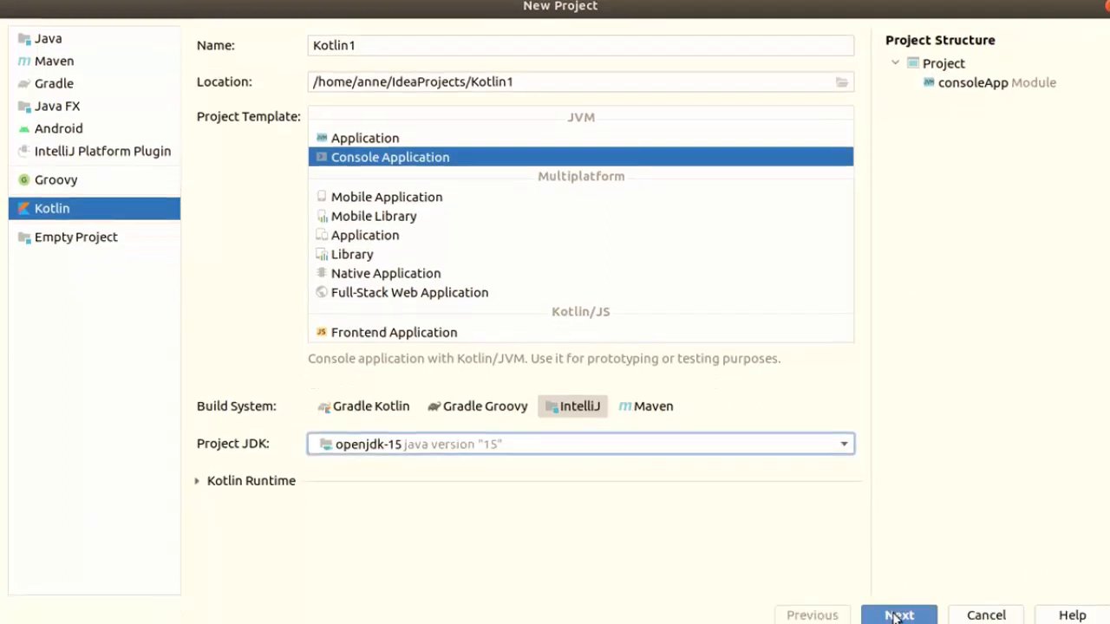
Advance the wizard to the consoleApp module settings page
{"action": "left_click", "coordinate": [898, 615]}
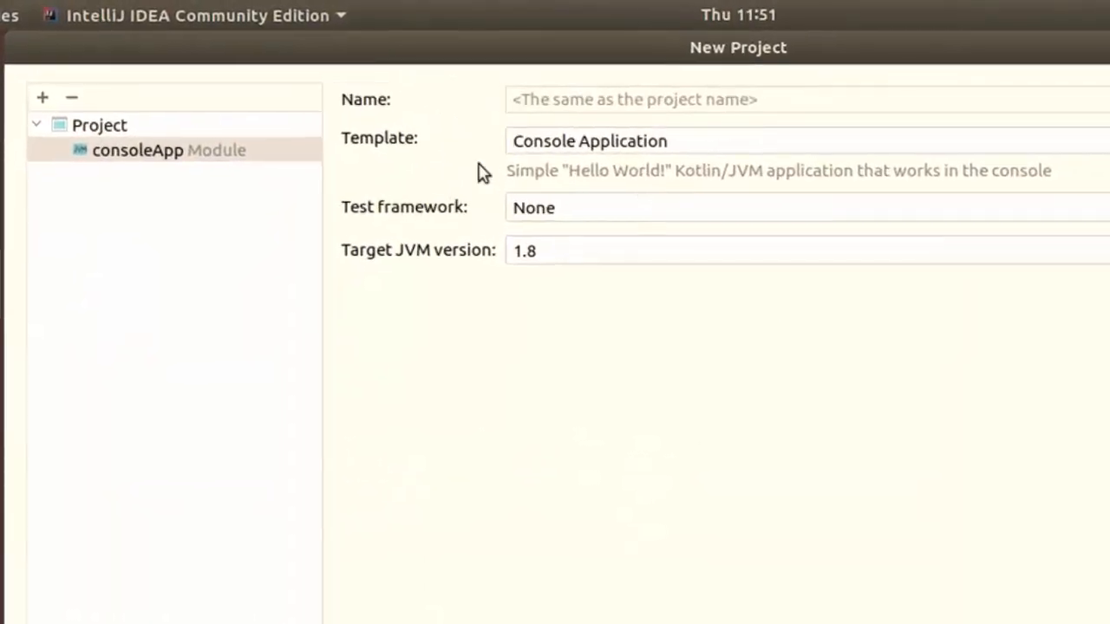
{"action": "mouse_move", "coordinate": [485, 173]}
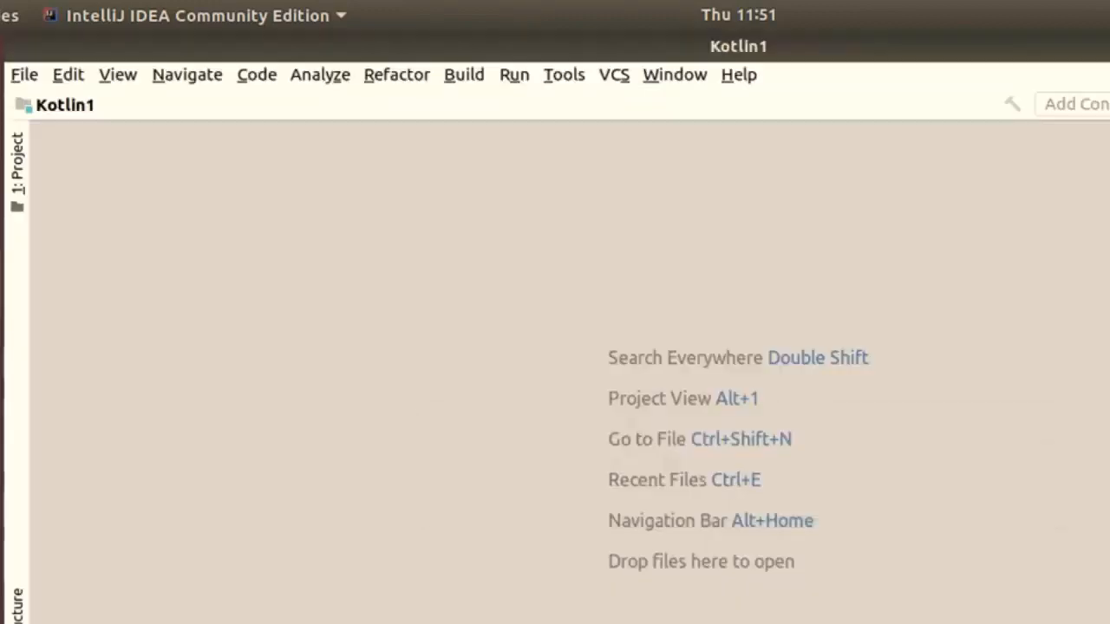
Expand Kotlin1 > src > main > kotlin in the Project tree and open main.kt
{"action": "left_click", "coordinate": [18, 161]}
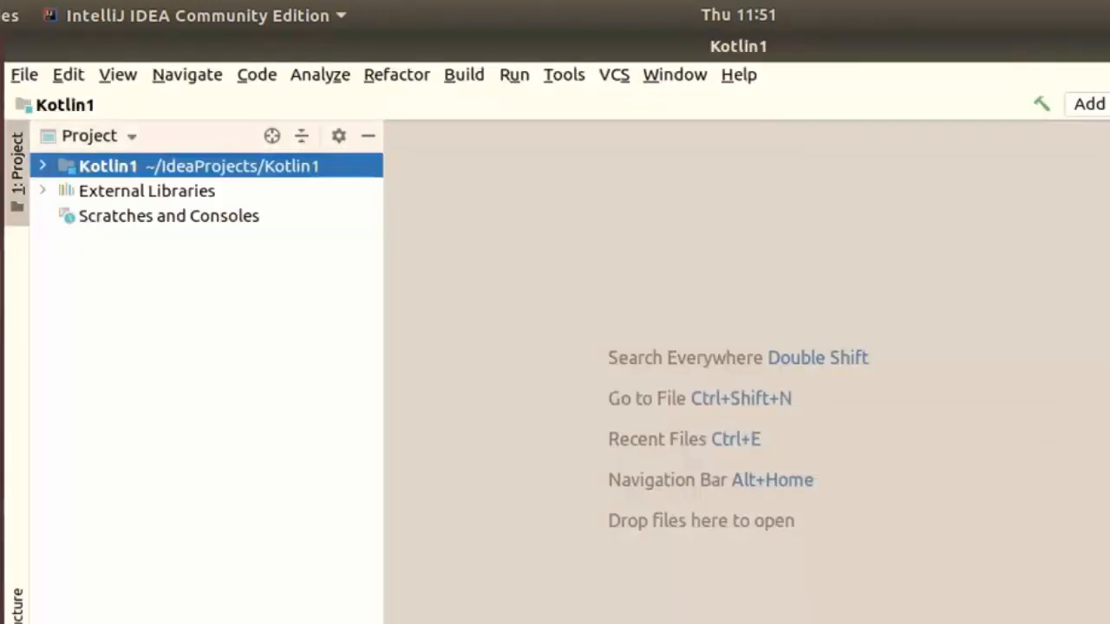
{"action": "left_click", "coordinate": [43, 166]}
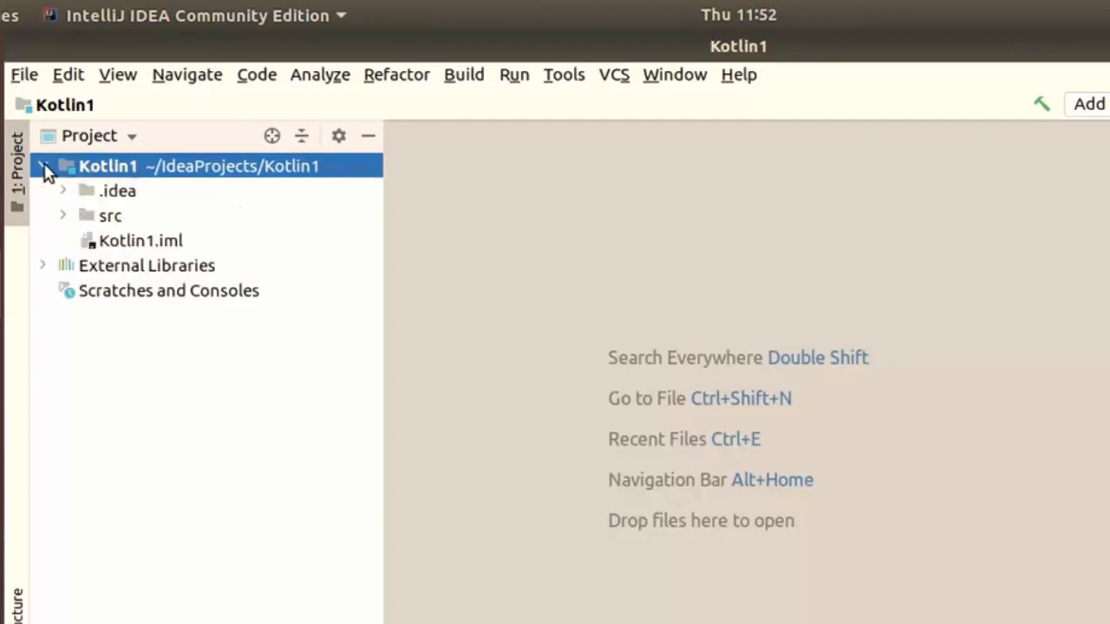
{"action": "left_click", "coordinate": [63, 216]}
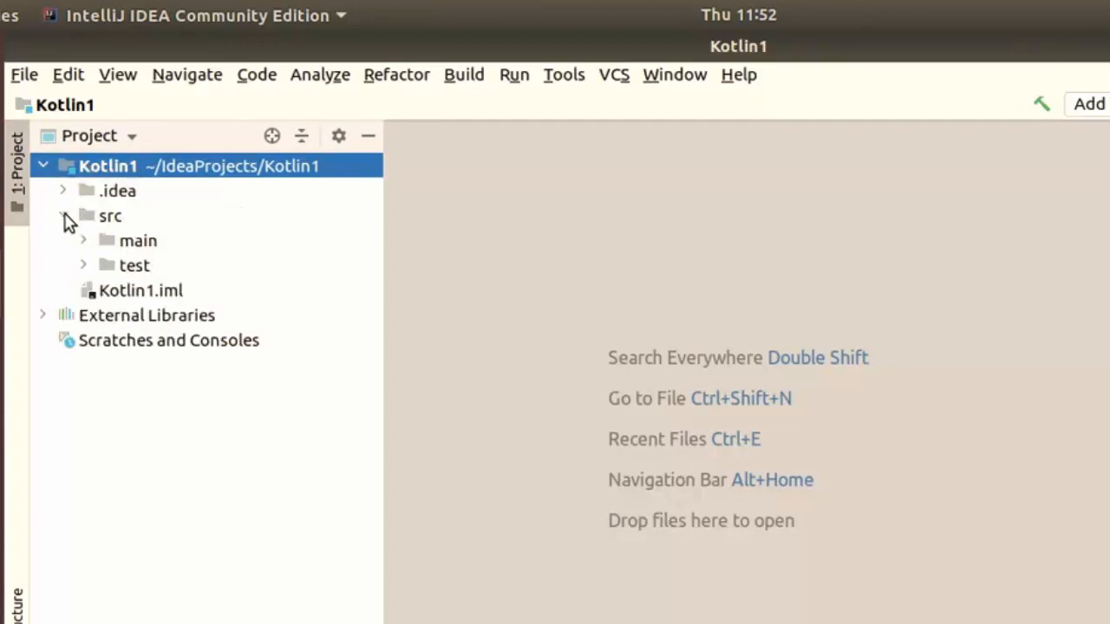
{"action": "left_click", "coordinate": [63, 216]}
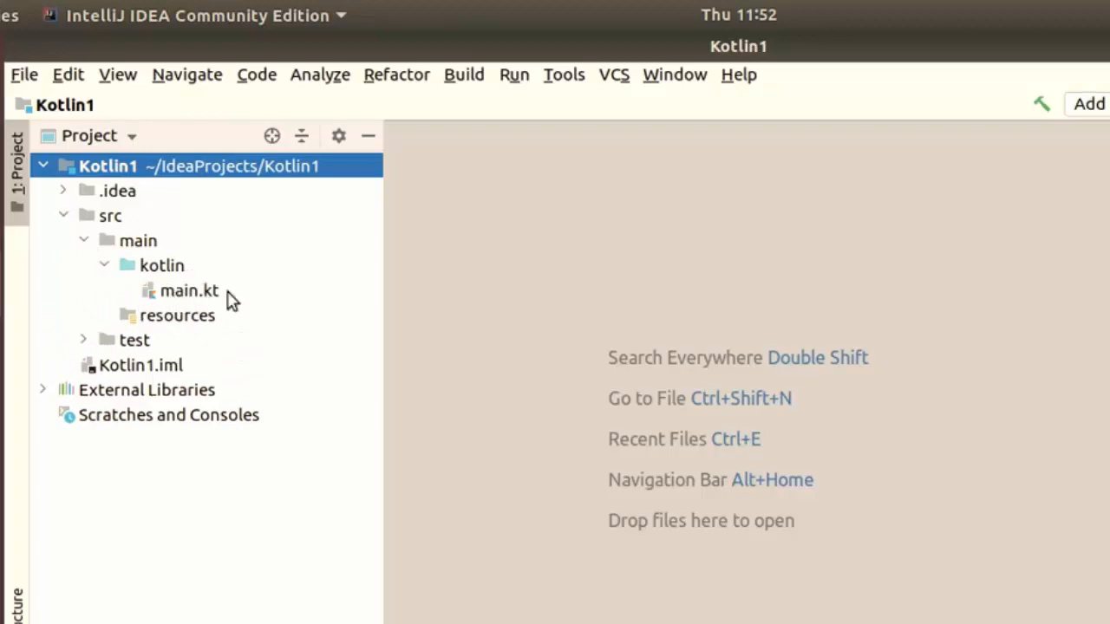
{"action": "mouse_move", "coordinate": [190, 291]}
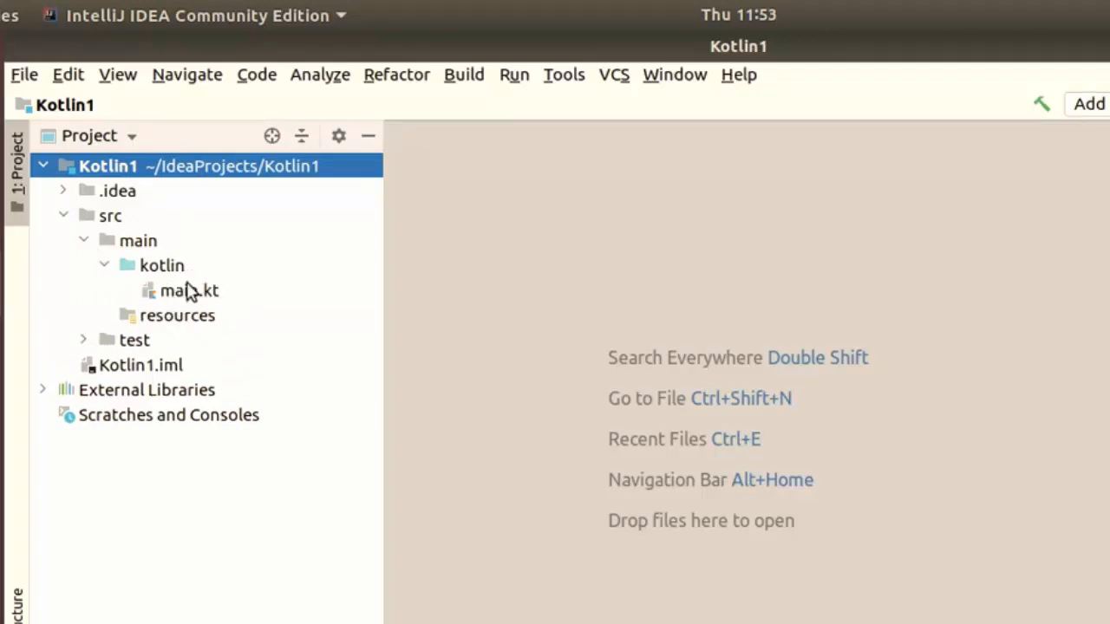
{"action": "double_click", "coordinate": [188, 290]}
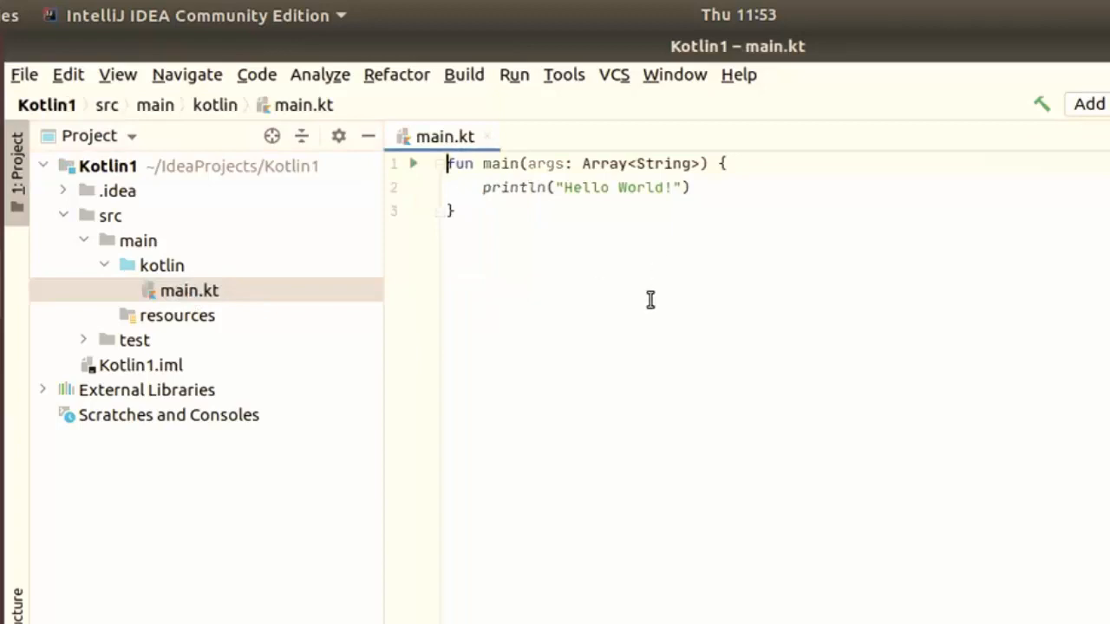
Run the MainKt configuration to print "Hello World!" in the console
{"action": "left_click", "coordinate": [514, 75]}
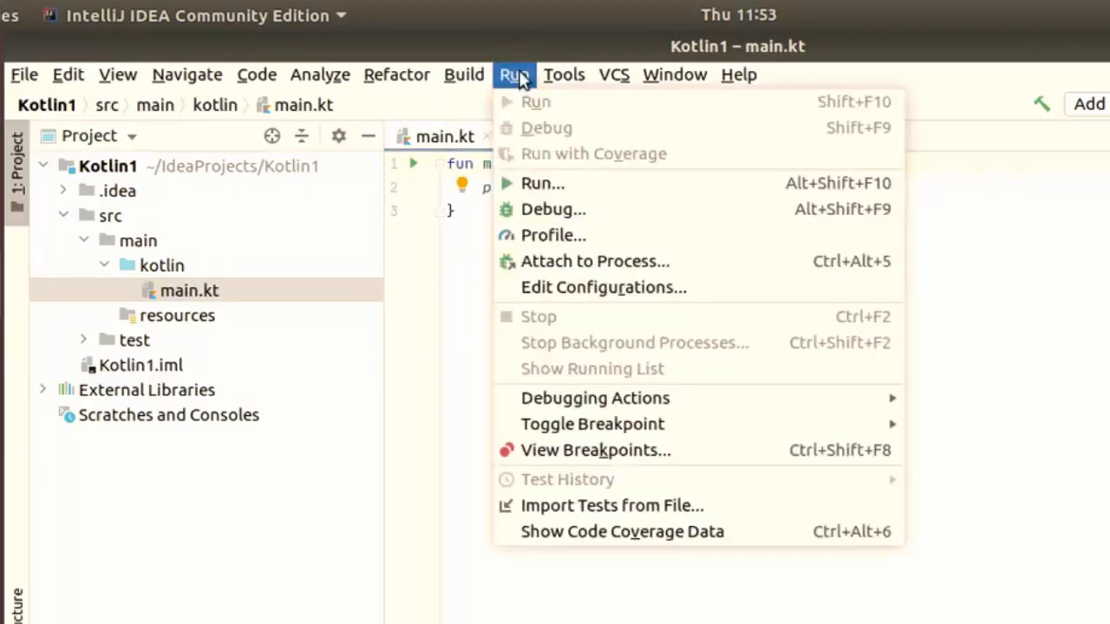
{"action": "mouse_move", "coordinate": [543, 183]}
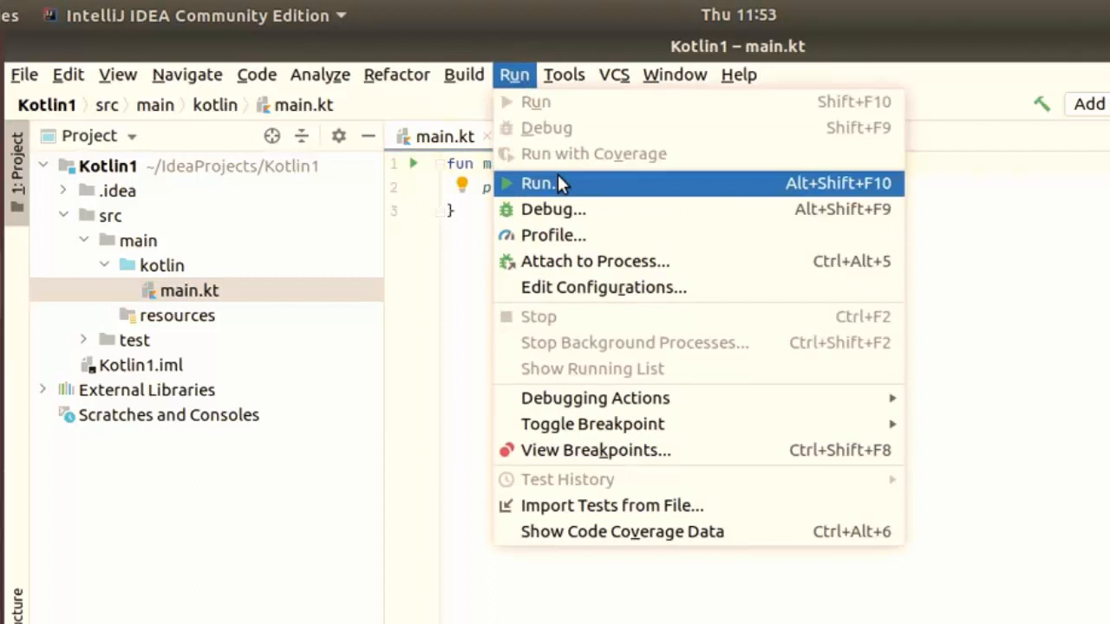
{"action": "mouse_move", "coordinate": [610, 209]}
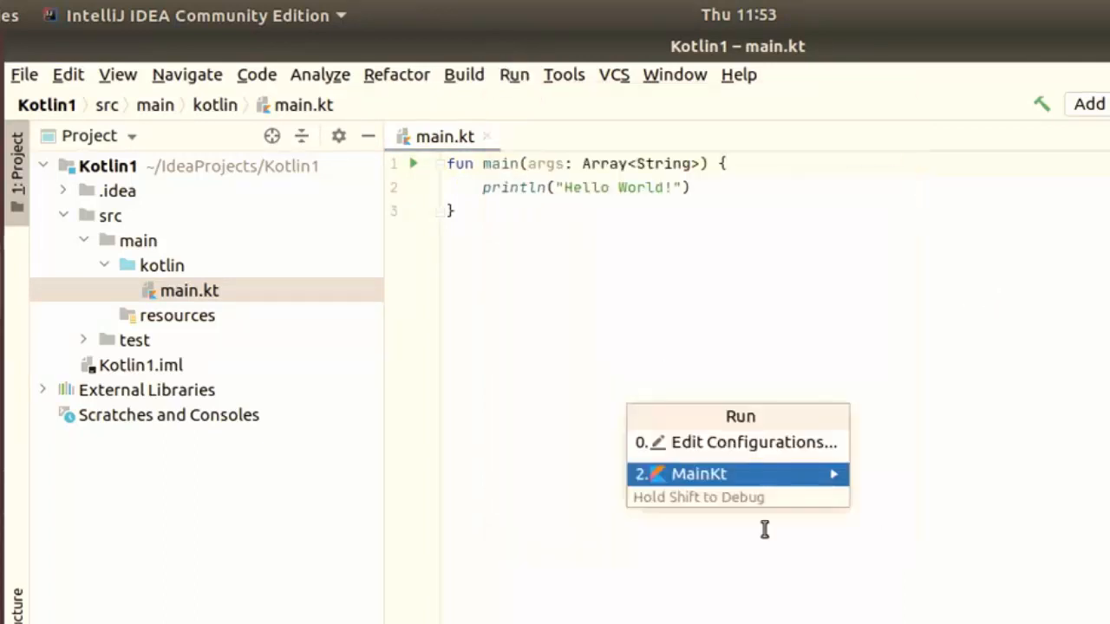
{"action": "mouse_move", "coordinate": [694, 491]}
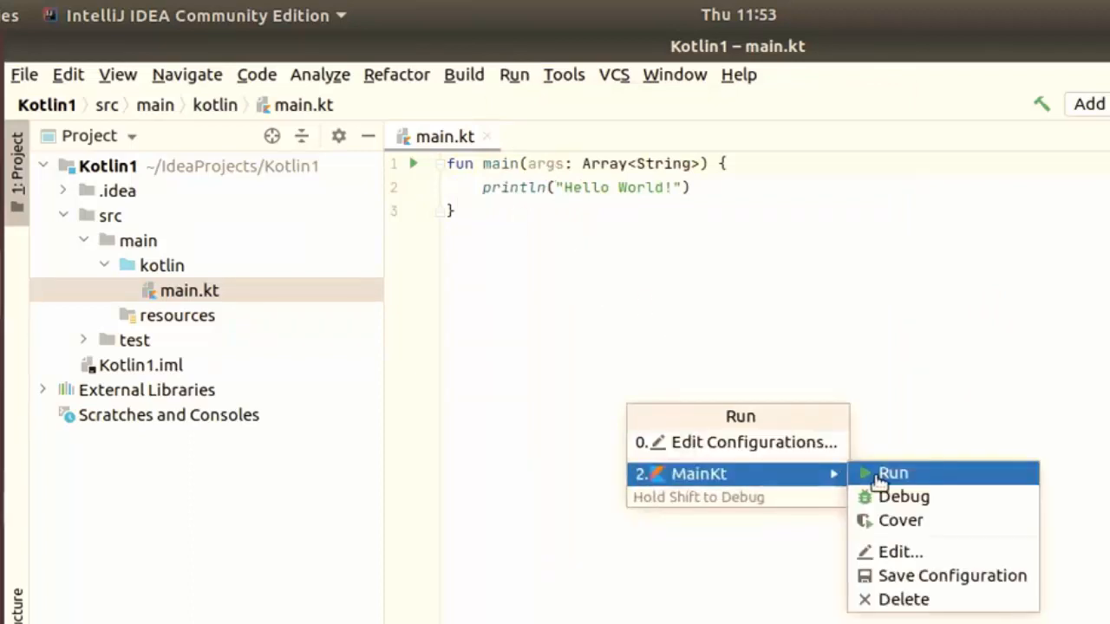
{"action": "left_click", "coordinate": [893, 473]}
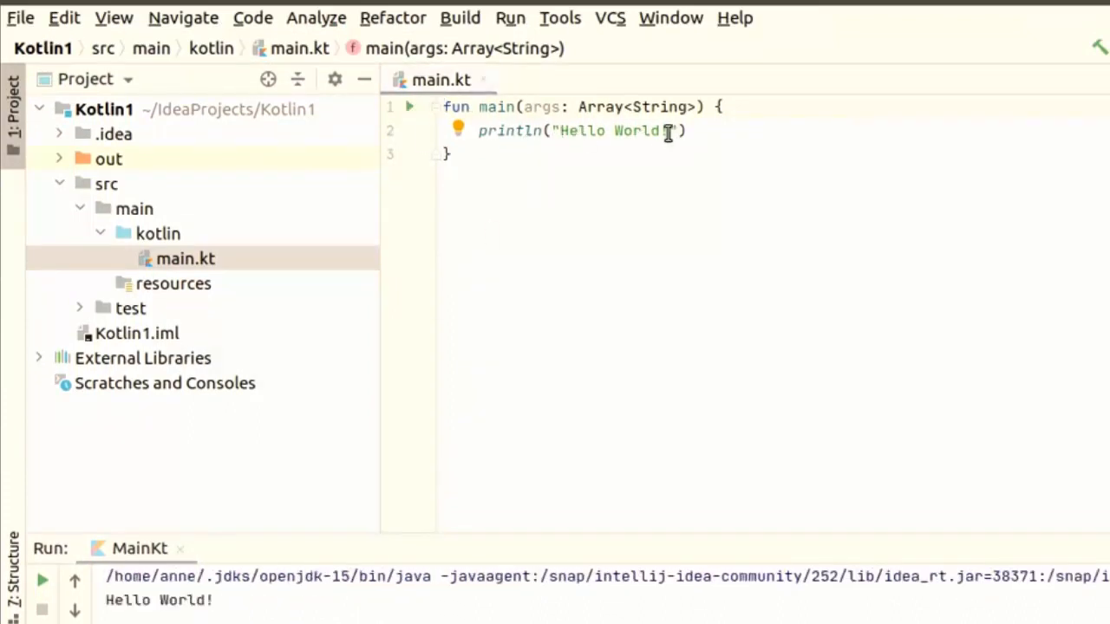
Replace World with Kotlin so println prints "Hello Kotlin!"
{"action": "type", "text": "!"}
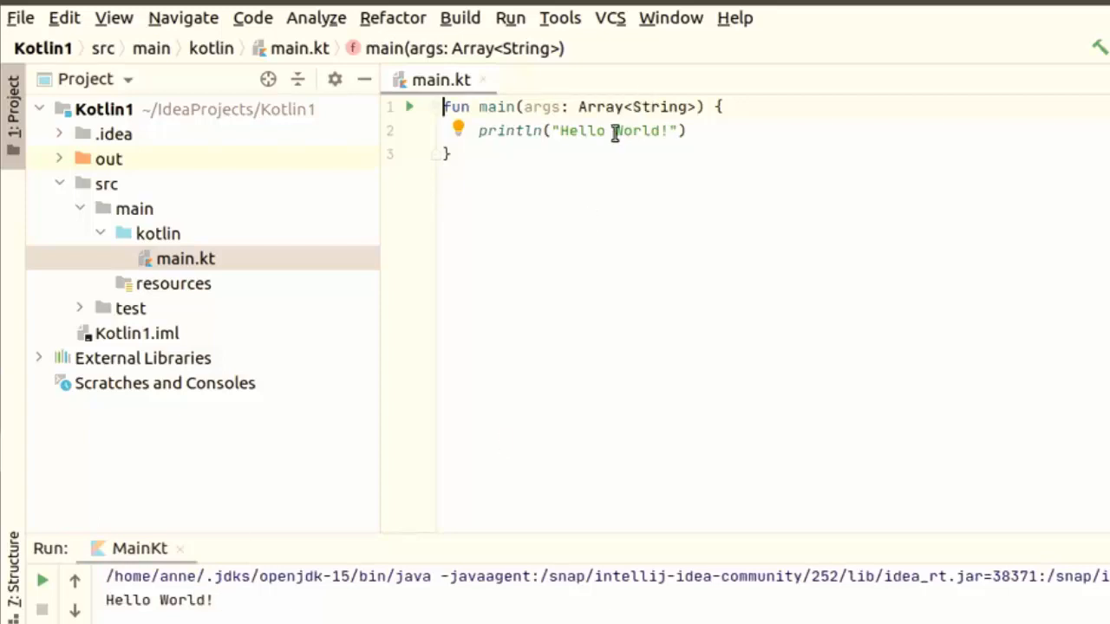
{"action": "double_click", "coordinate": [636, 130]}
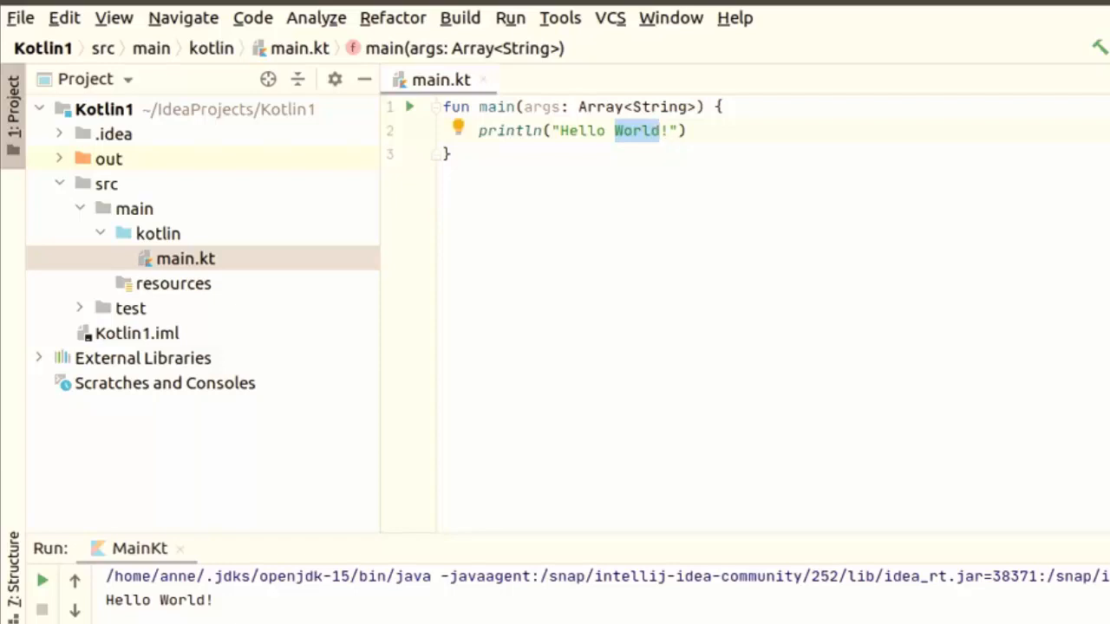
{"action": "type", "text": "Kotlin"}
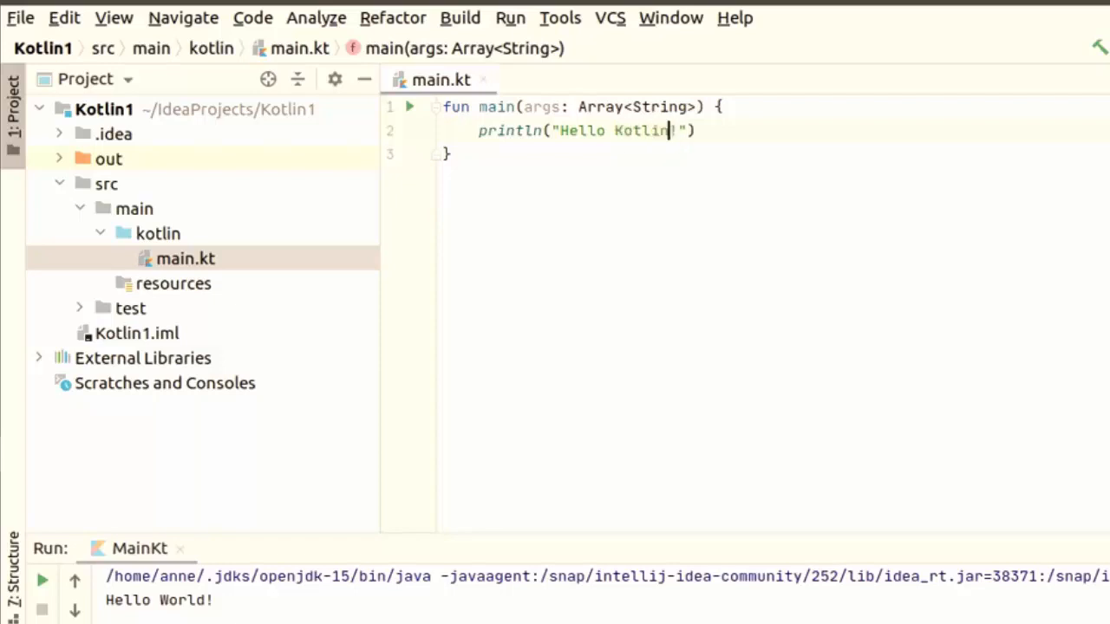
{"action": "mouse_move", "coordinate": [578, 137]}
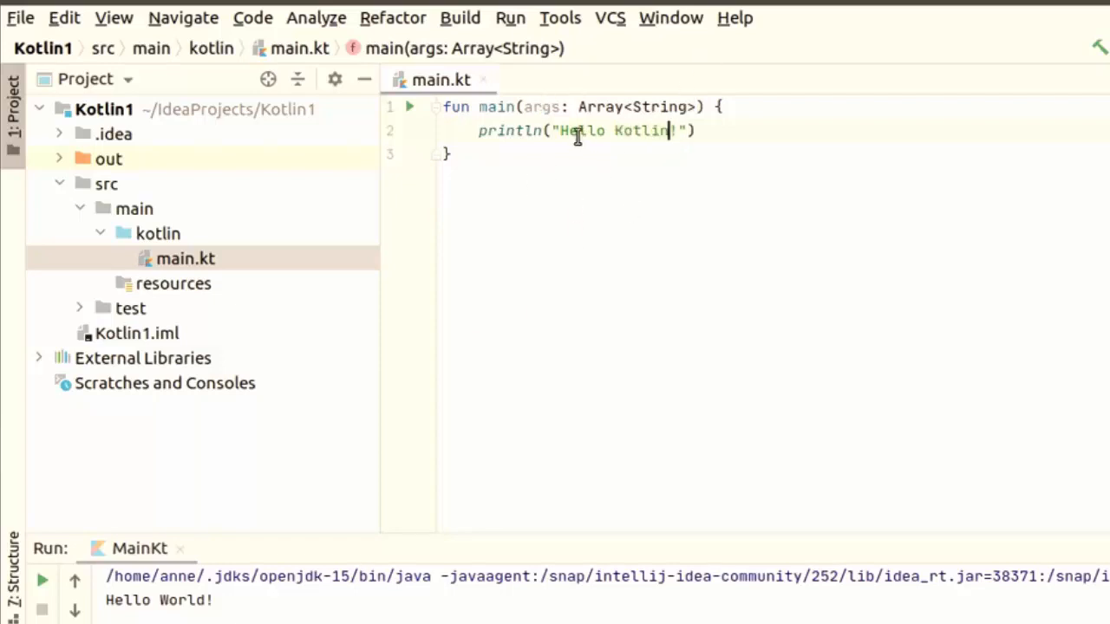
{"action": "type", "text": "!"}
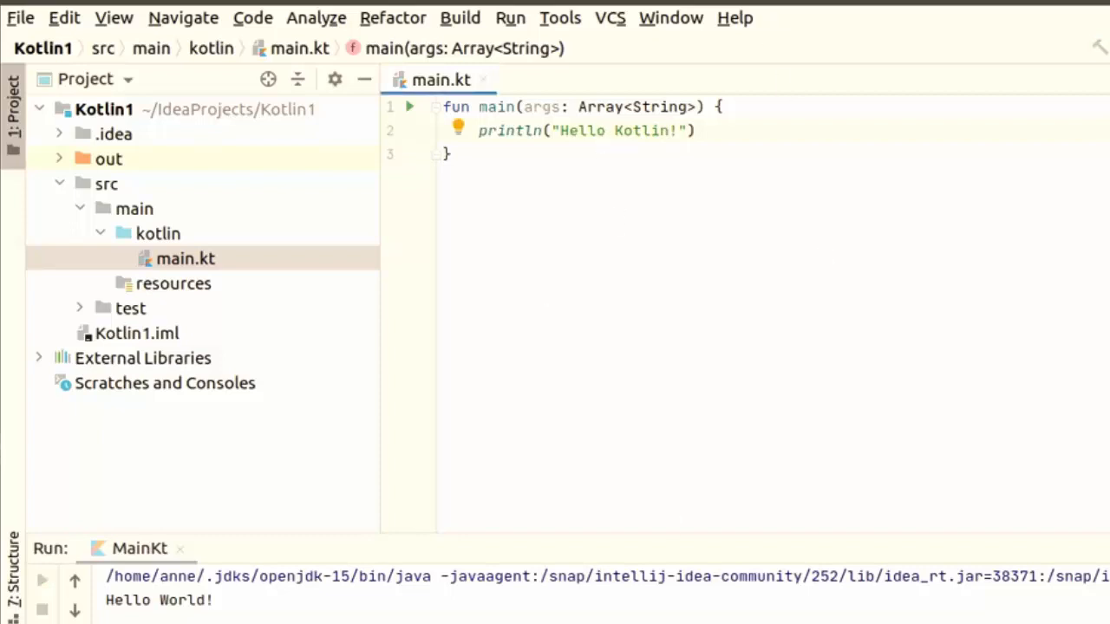
{"action": "left_click", "coordinate": [668, 130]}
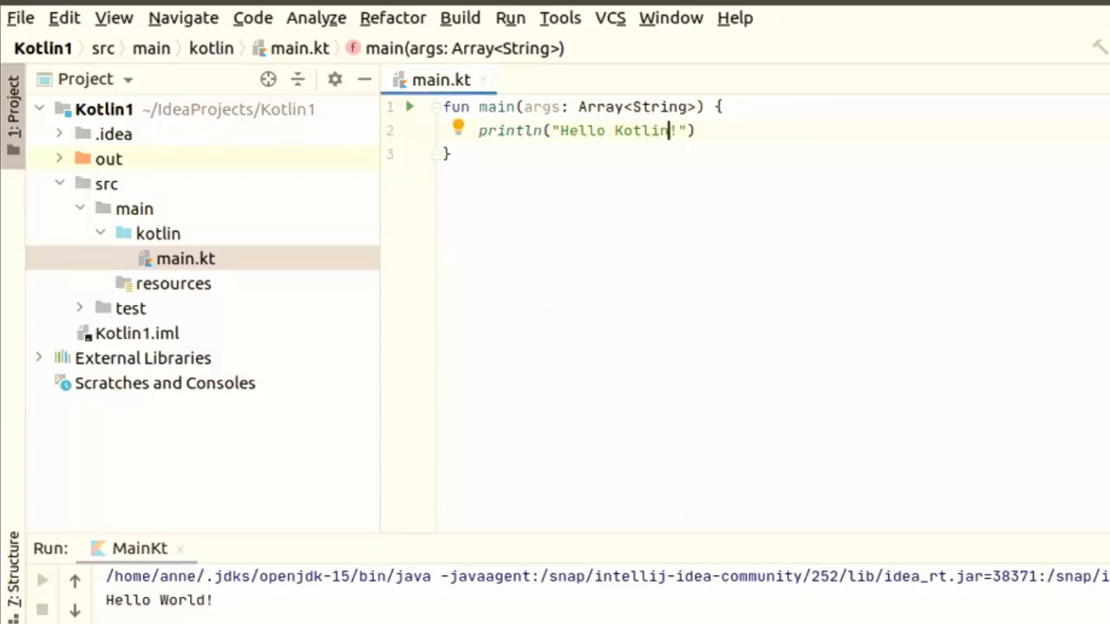